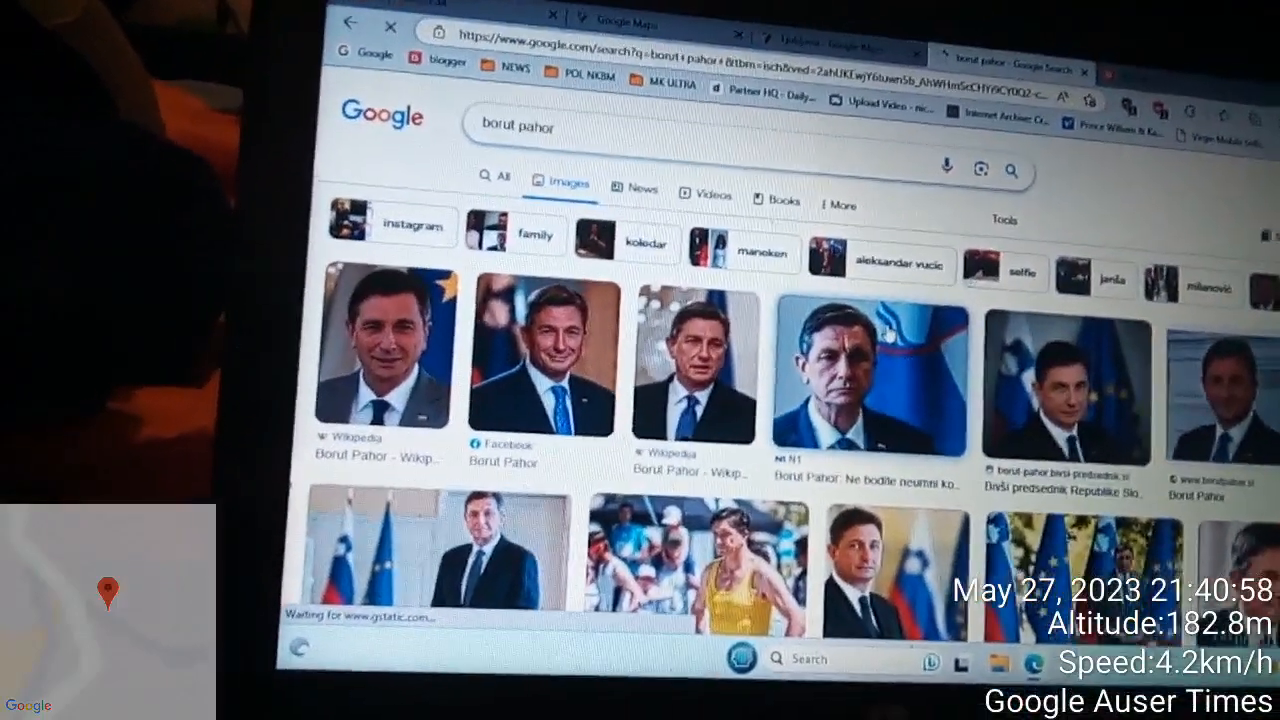
- Show image results for Borut Pahor with Putin and scroll through them
{"action": "left_click", "coordinate": [868, 378]}
{"action": "type", "text": " putin"}
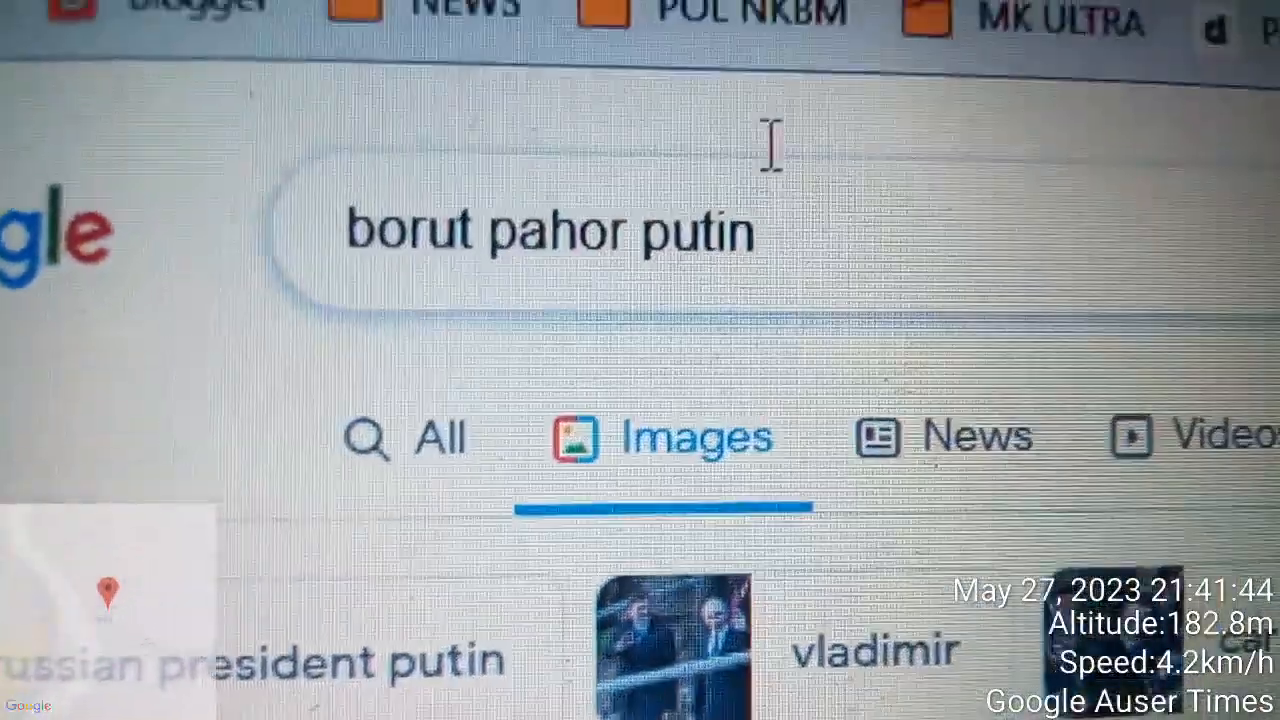
{"action": "scroll", "scroll_direction": "down", "scroll_amount": 3}
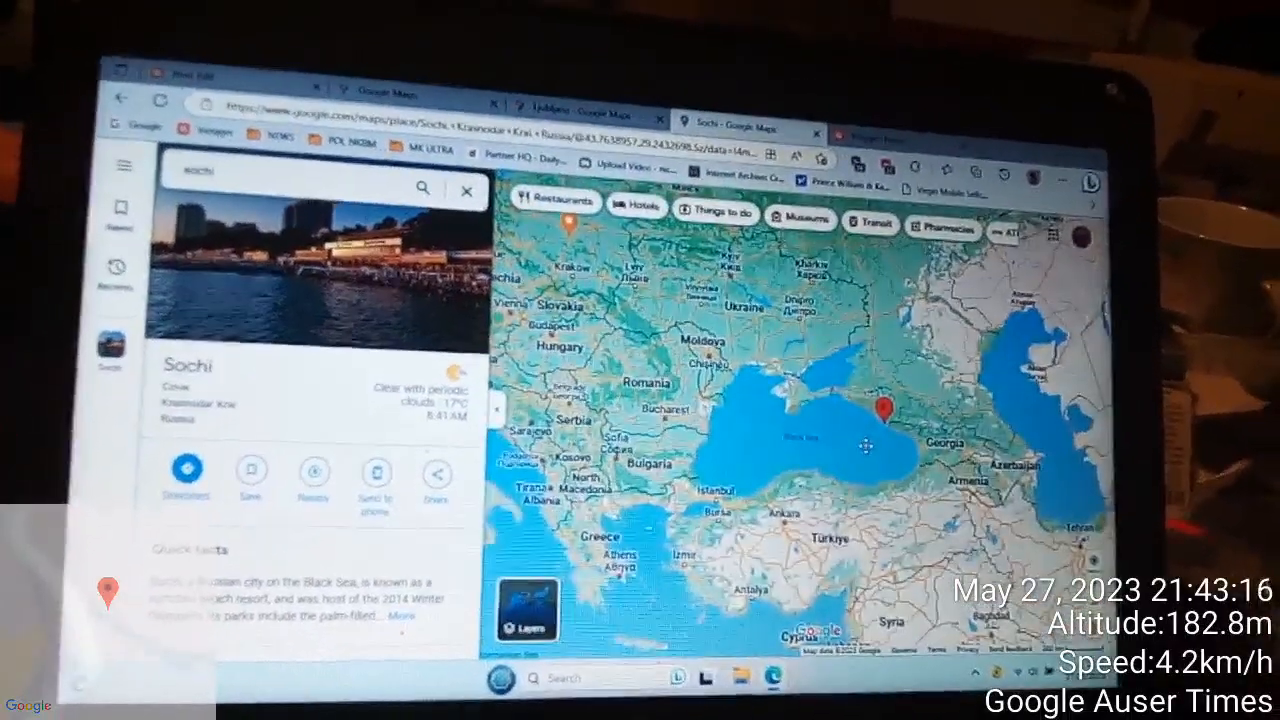
- Zoom the Google Maps view in on the Black Sea around Sochi
{"action": "scroll", "scroll_direction": "up", "scroll_amount": 3}
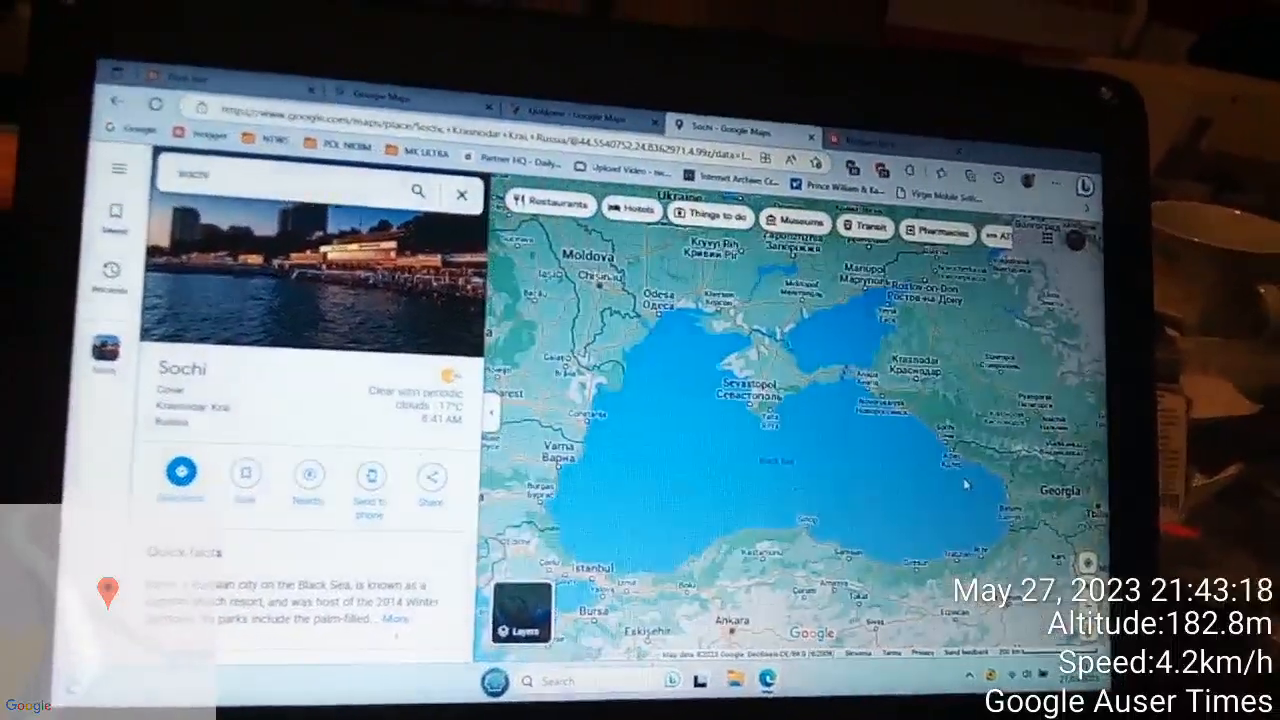